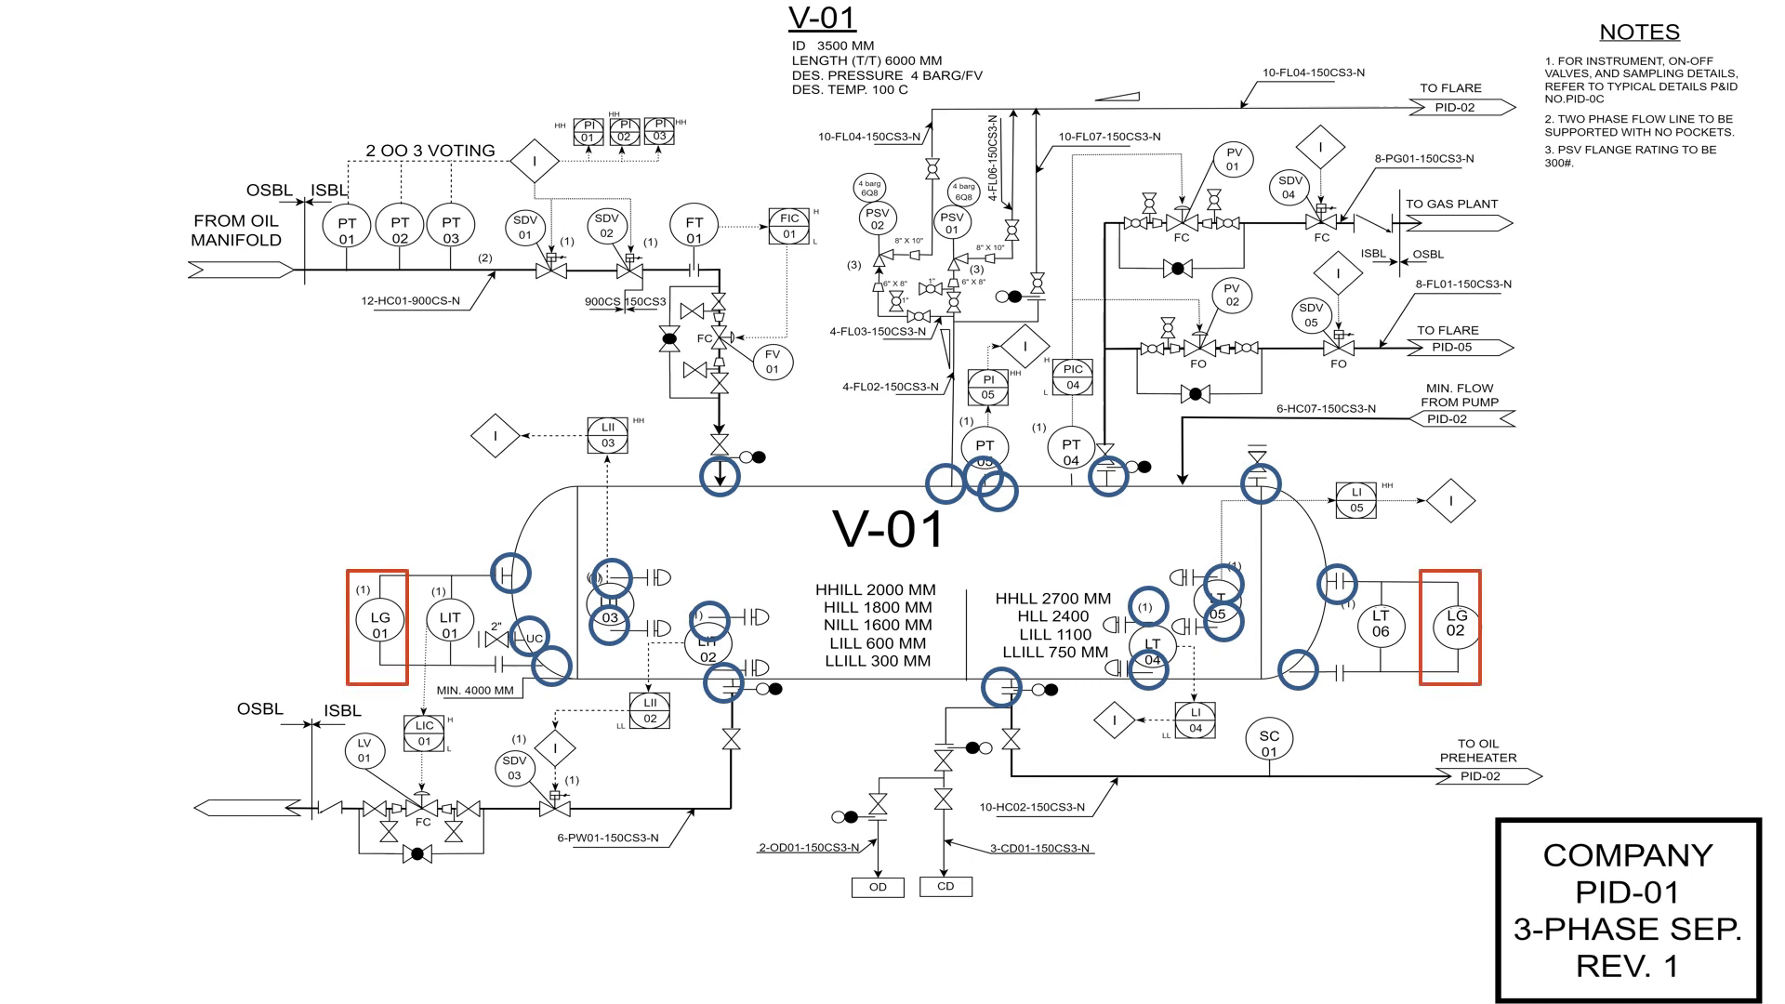
Draw a shape over the vessel's nozzle area to mark an instrument.
drag(376, 569, 477, 820)
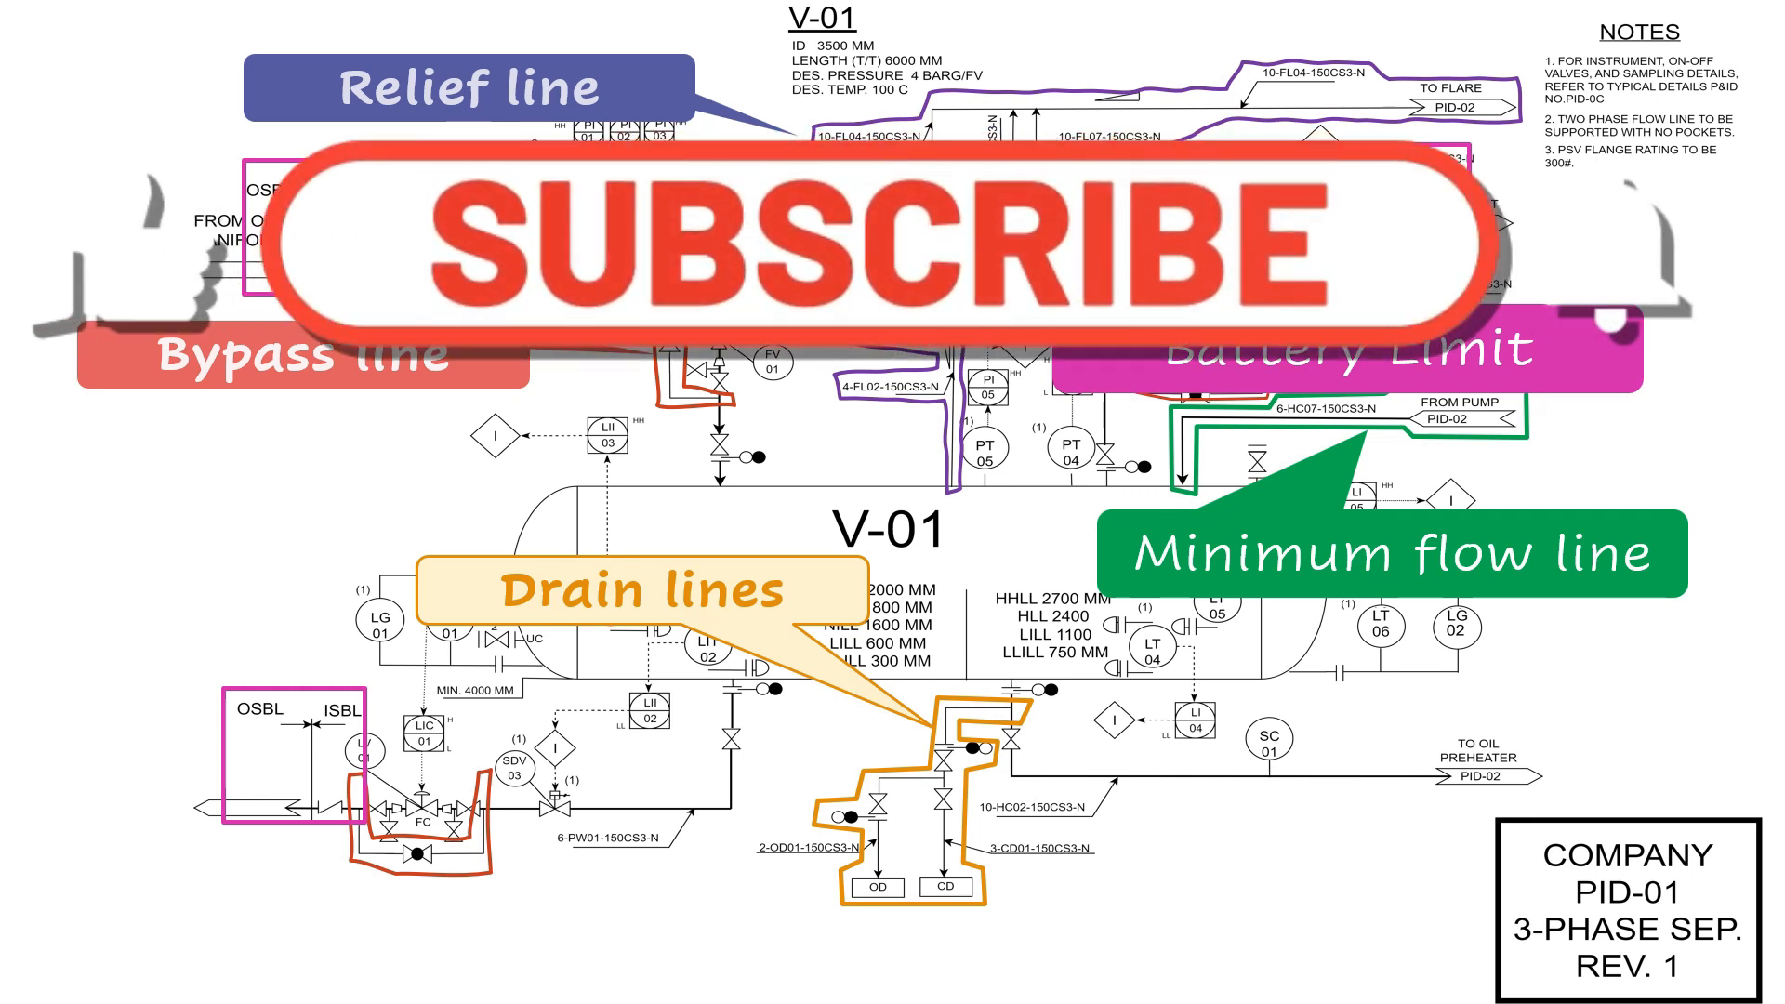
Select a point on the relief line near the top of the separator diagram.
click(865, 226)
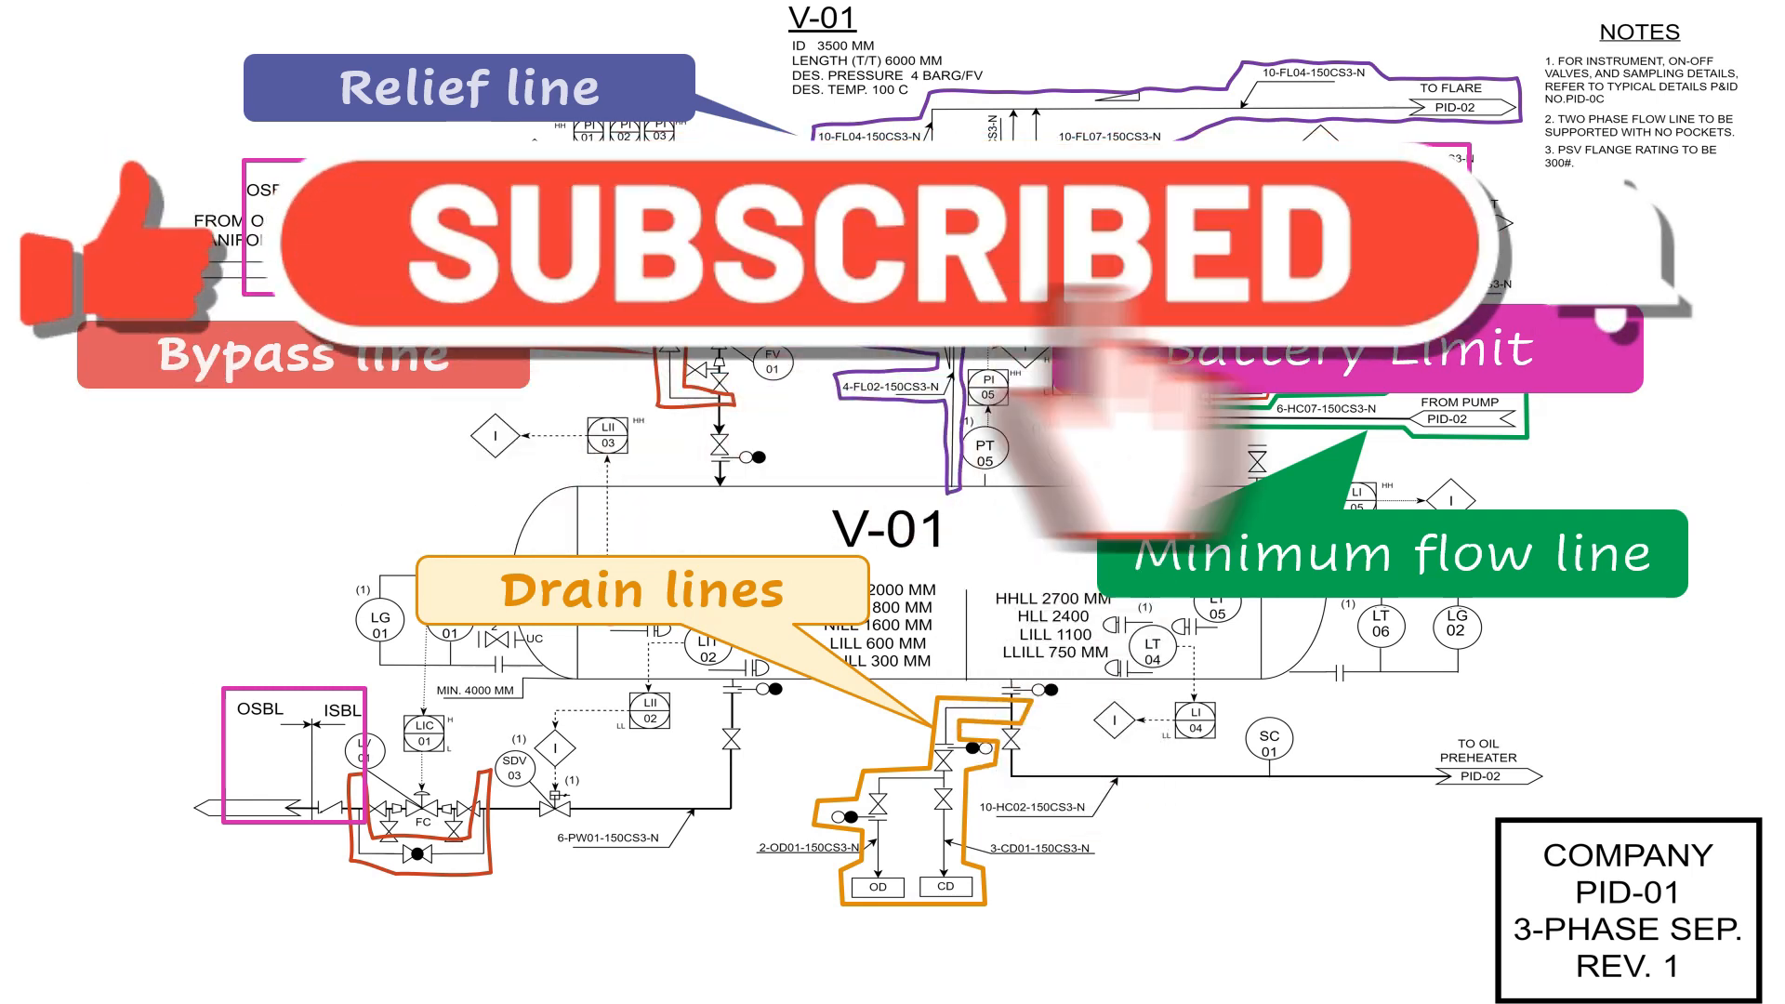